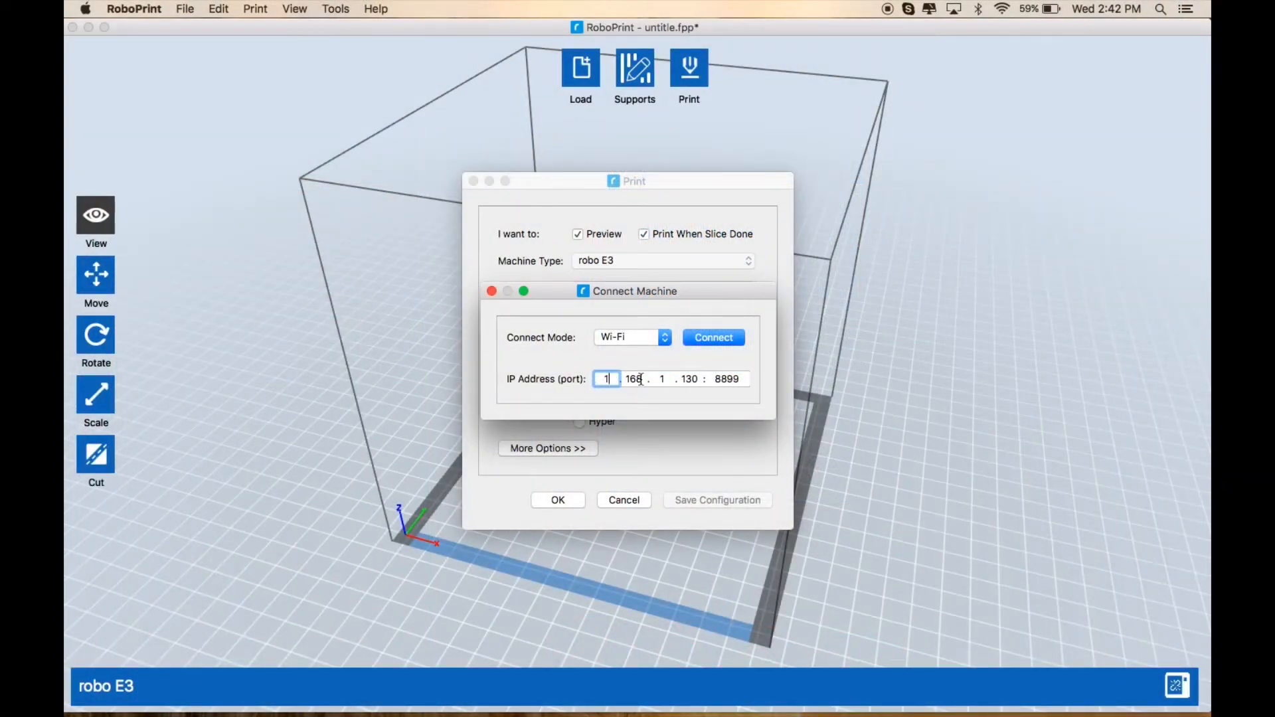
Step: Enter the printer's IP address and port and connect to the robo E3 over Wi-Fi
type("0")
left_click(663, 379)
type("4")
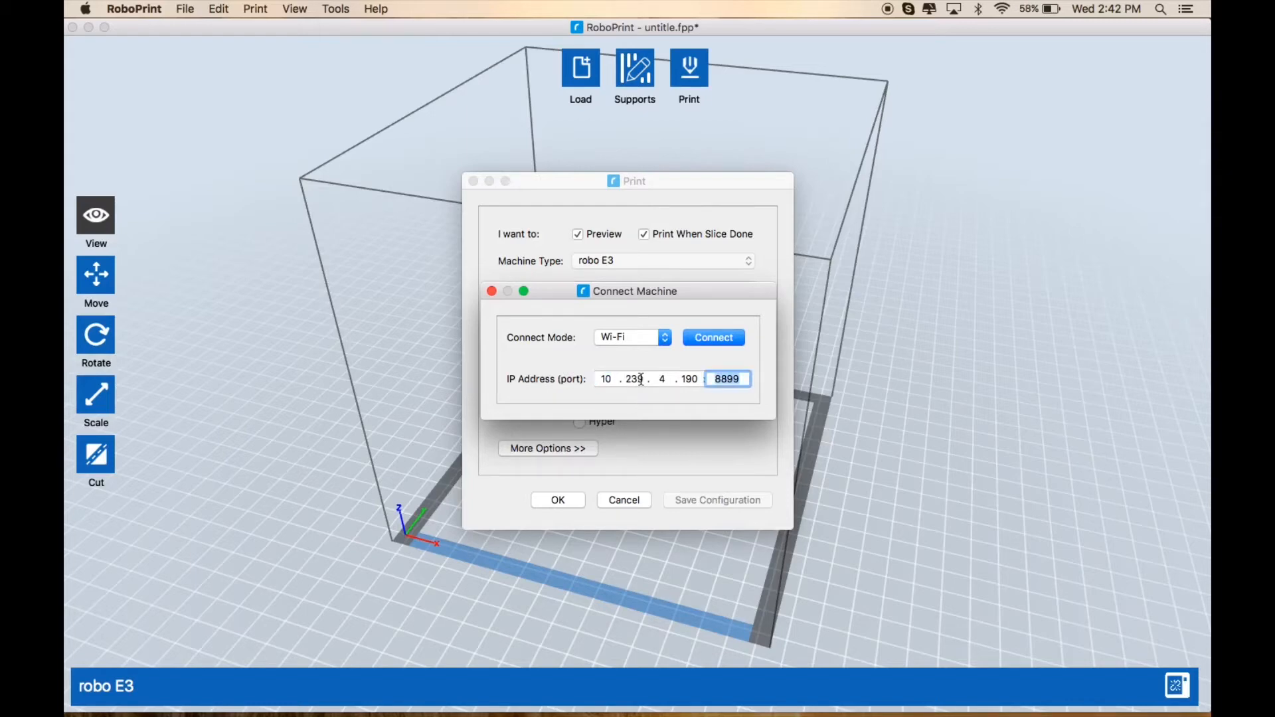
left_click(713, 338)
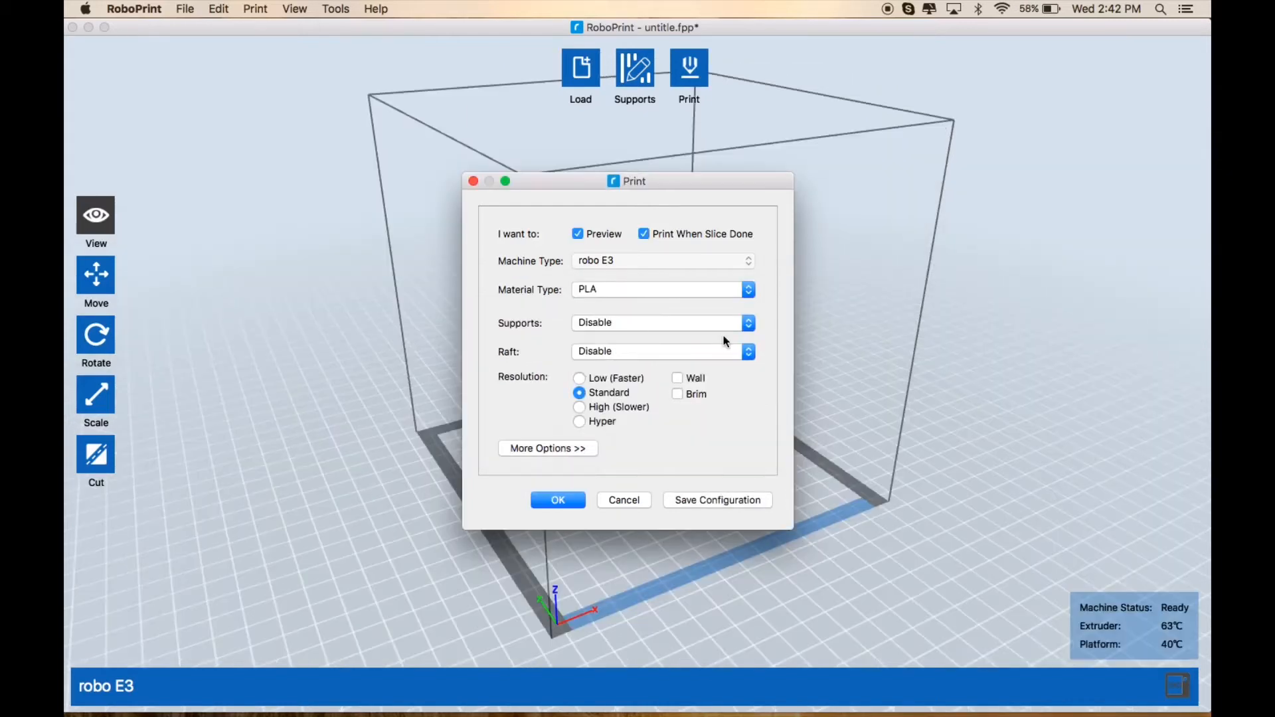
mouse_move(558, 501)
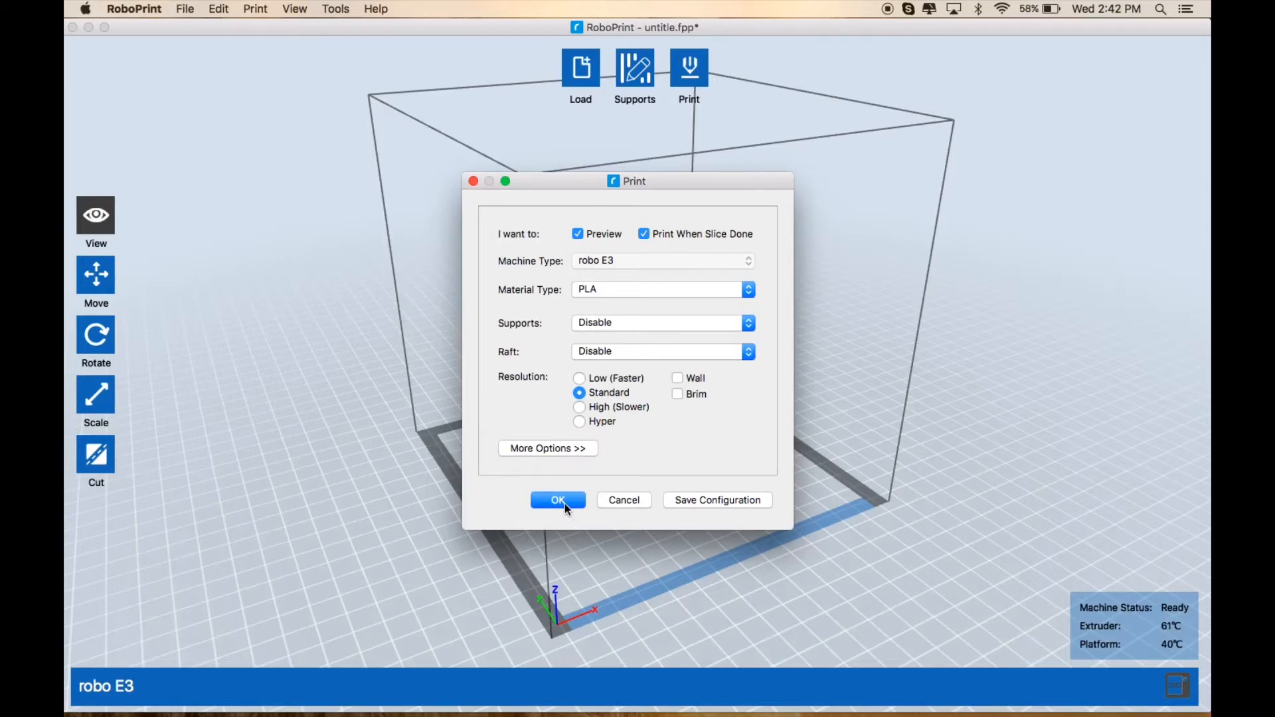
Step: Save the job as files-fish-fossilz.gx over the existing file, then reopen the fish model's print settings
left_click(558, 501)
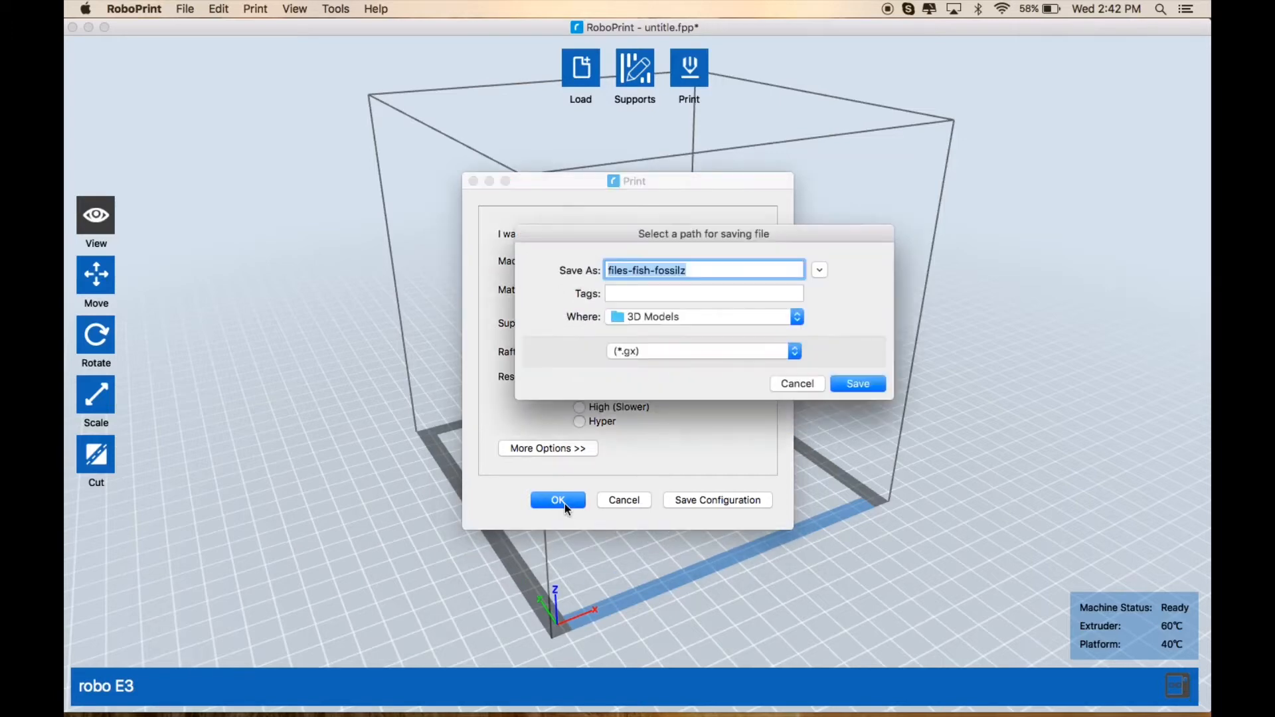
left_click(857, 382)
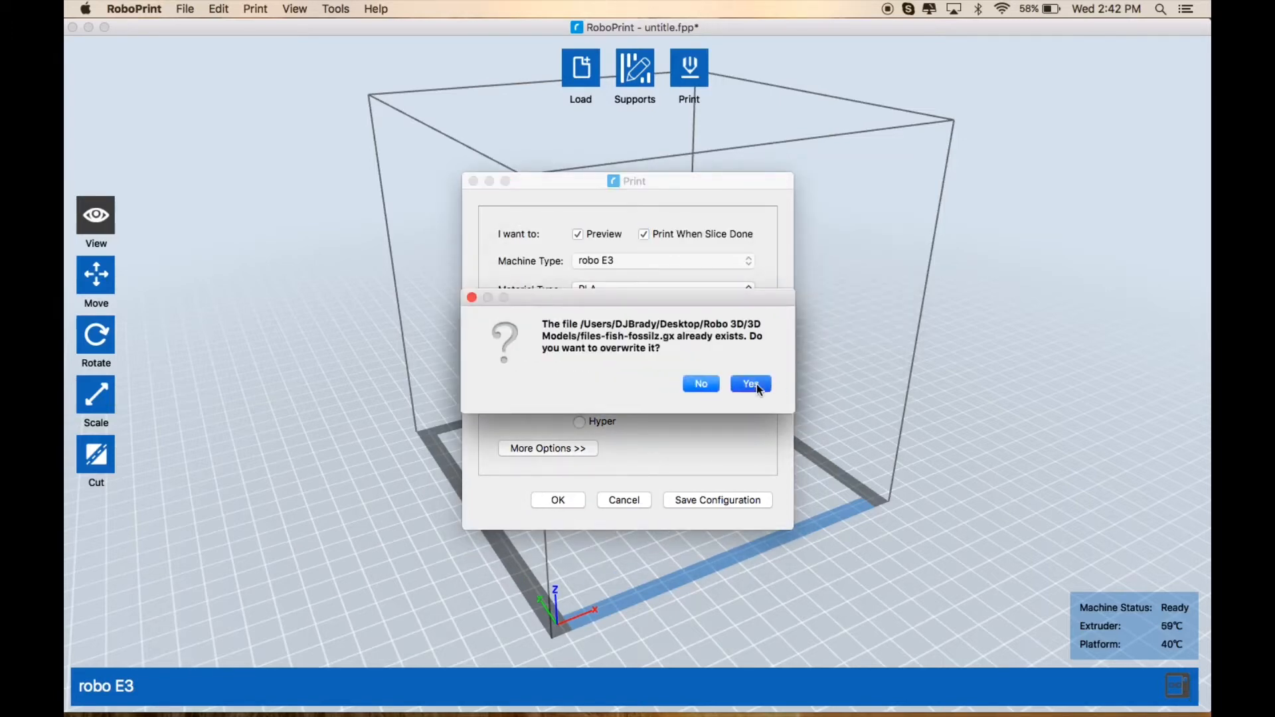
left_click(748, 382)
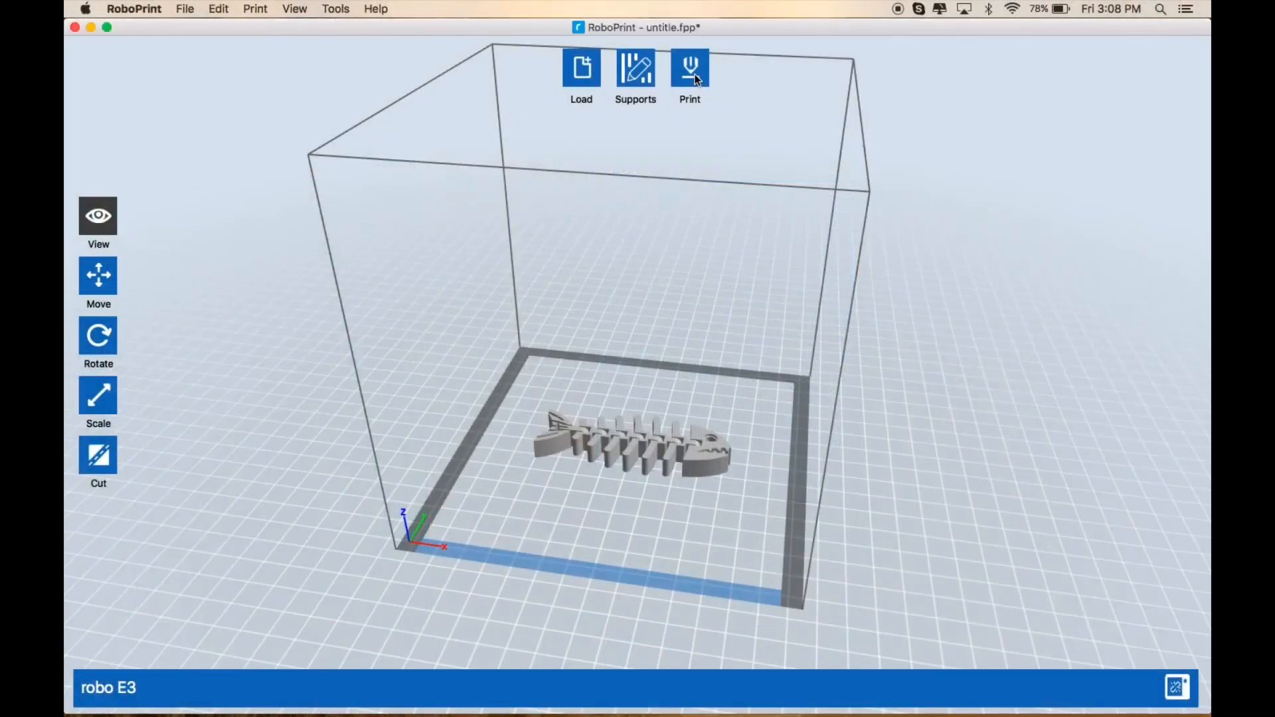
left_click(690, 68)
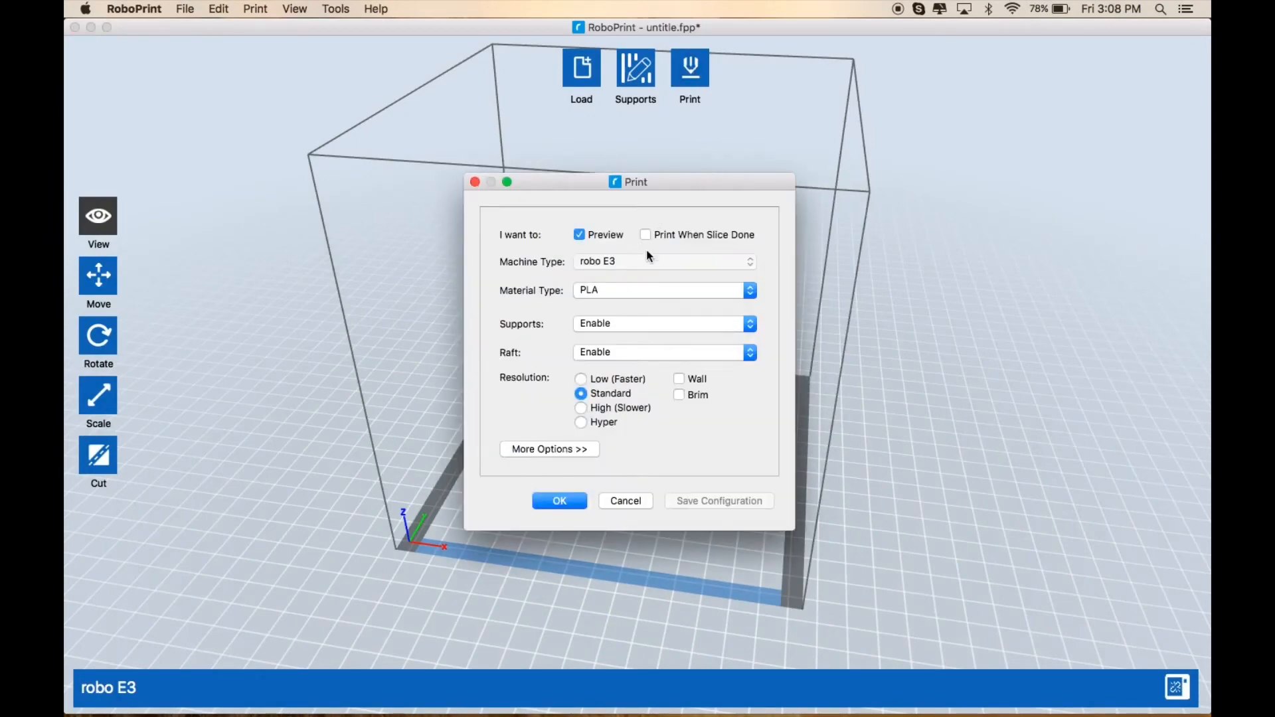
mouse_move(623, 440)
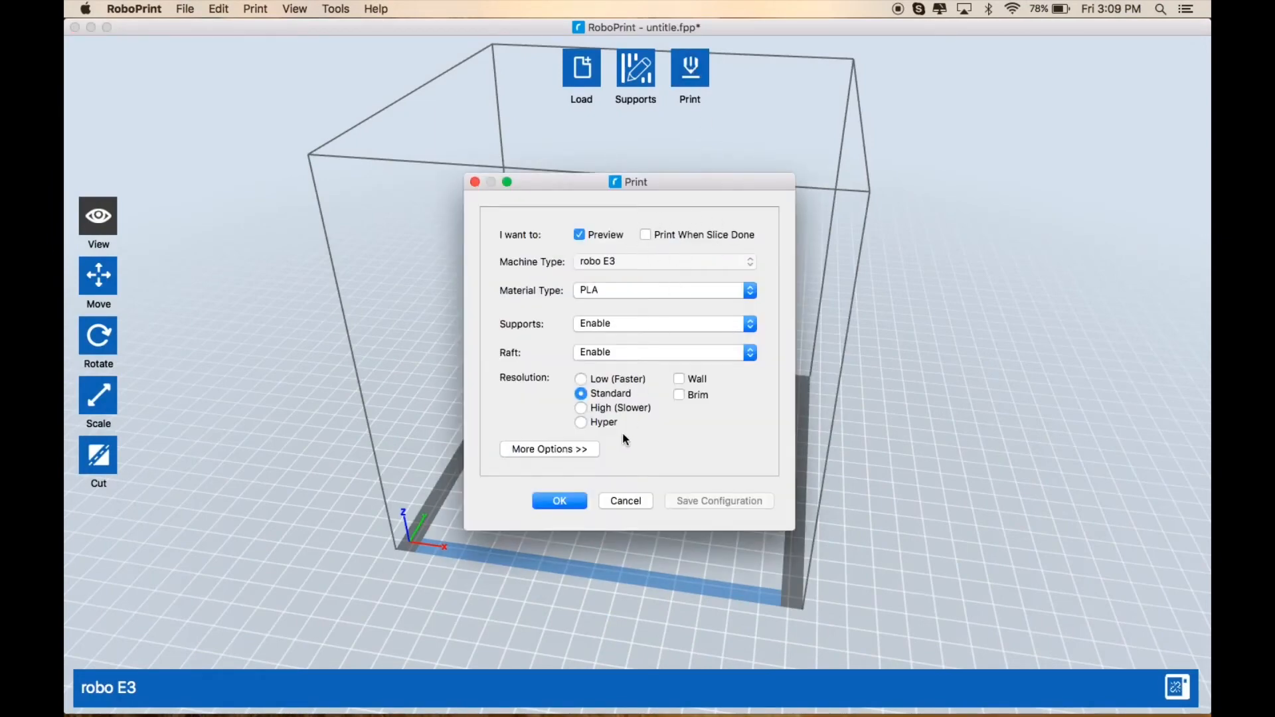
Step: Save the job as Fish Fossil in 3D Models and begin slicing the model
left_click(559, 501)
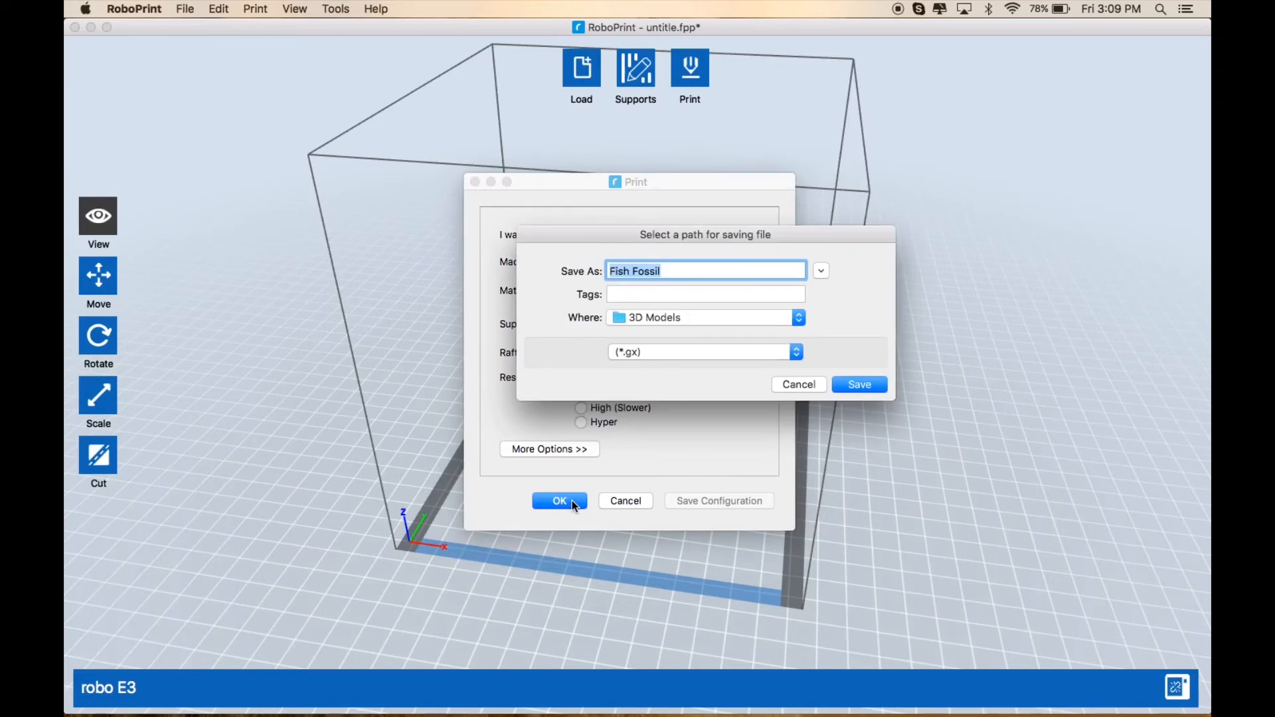
mouse_move(669, 334)
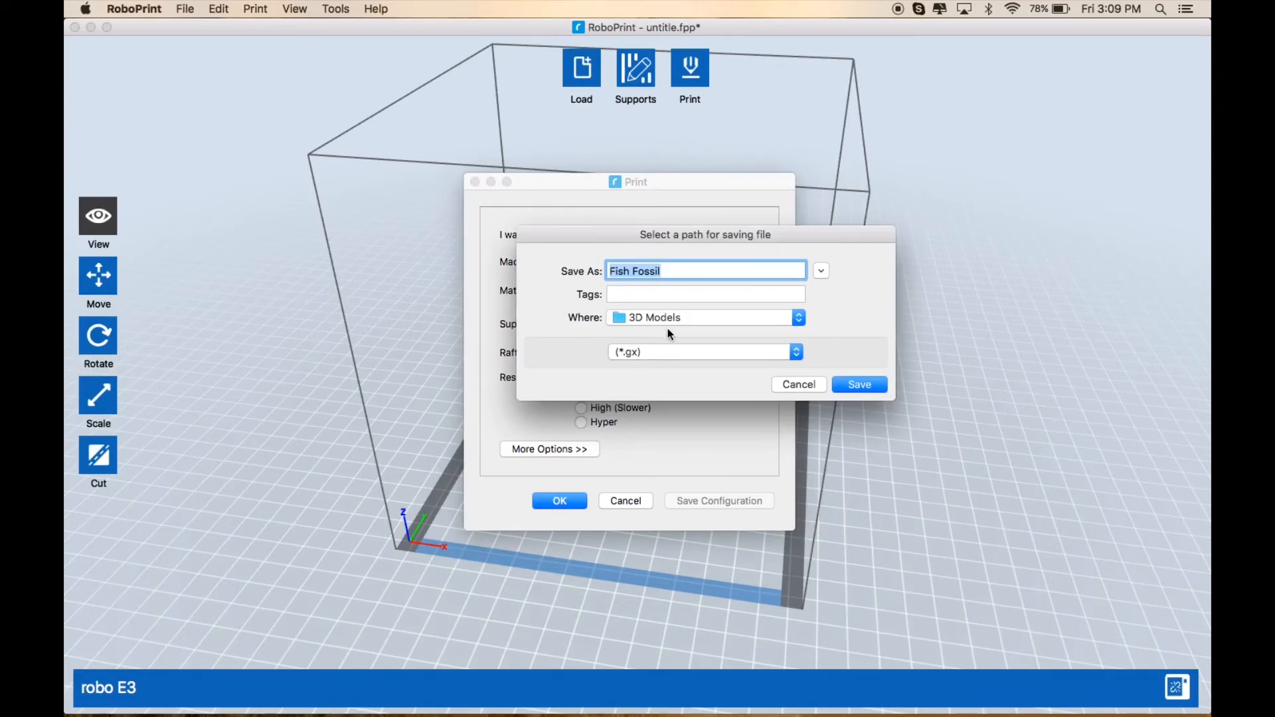
left_click(859, 384)
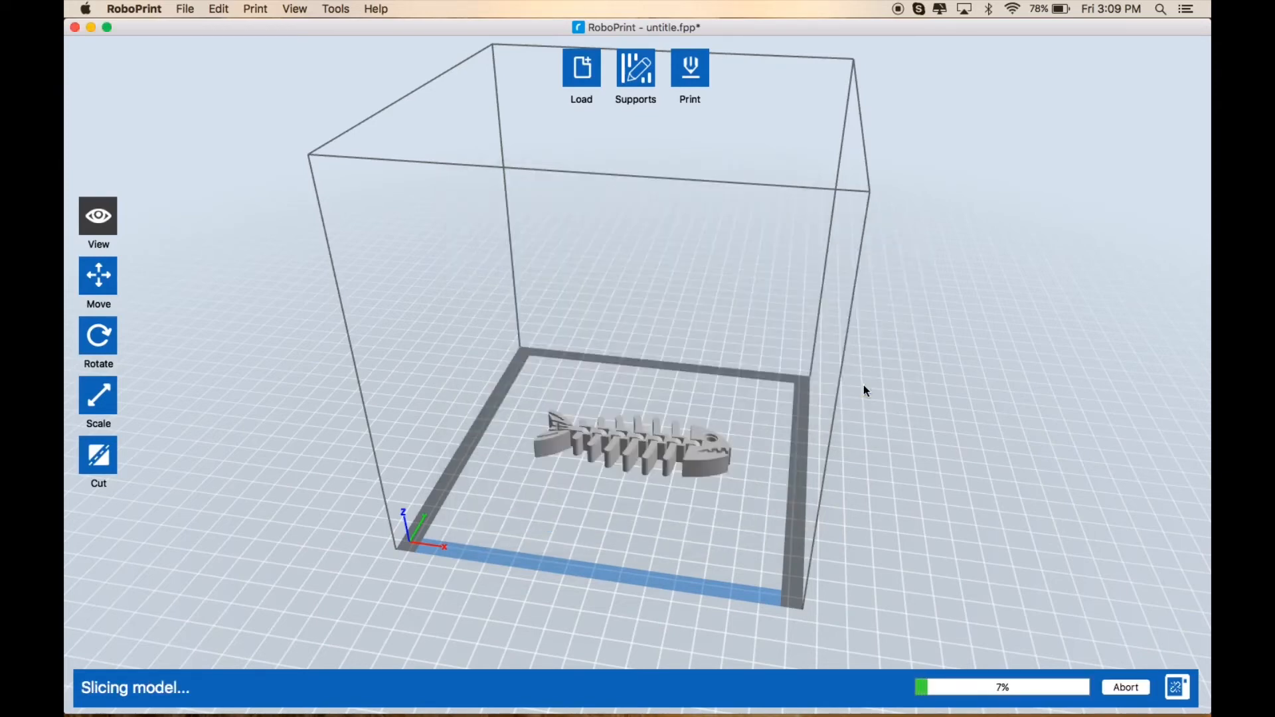